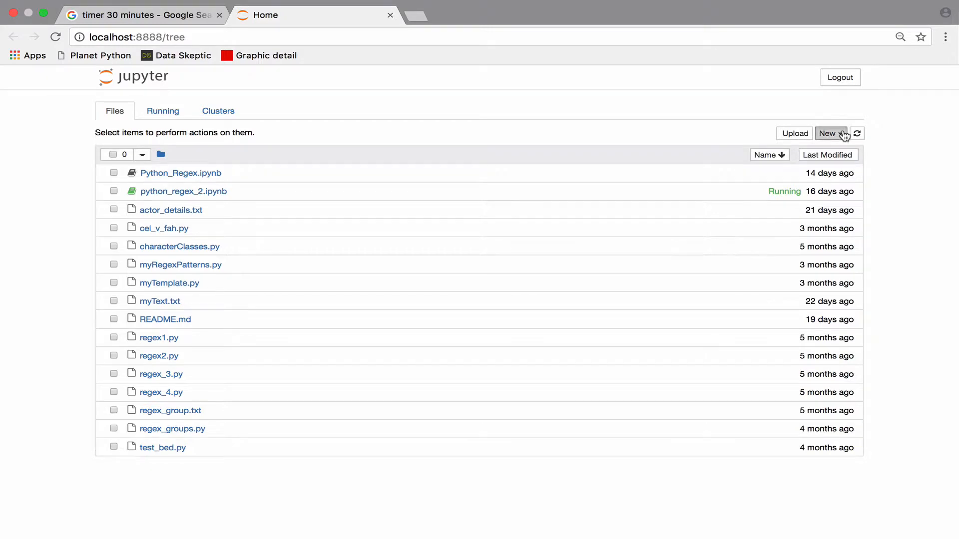
Create a new Python 3 notebook from the New menu on the Jupyter home page.
click(830, 134)
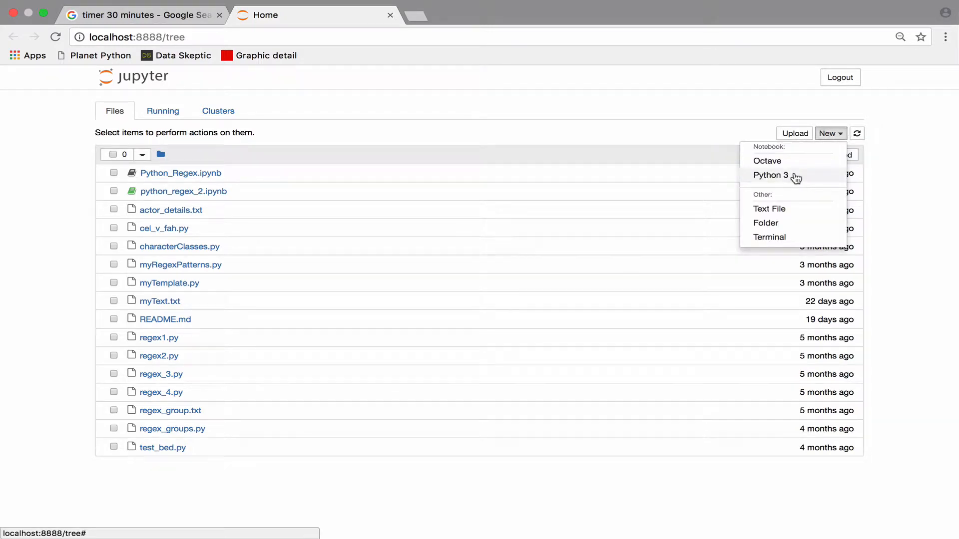
click(770, 174)
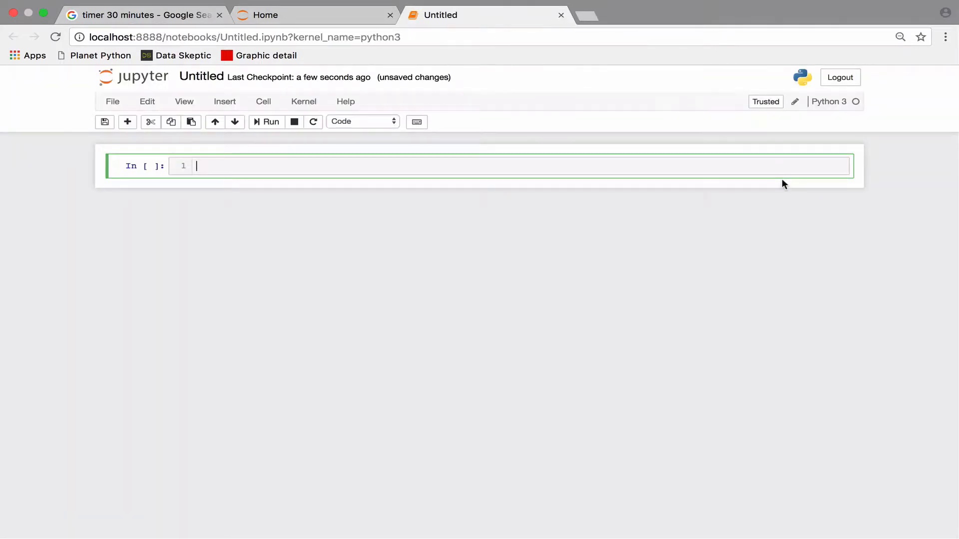
text(import re)
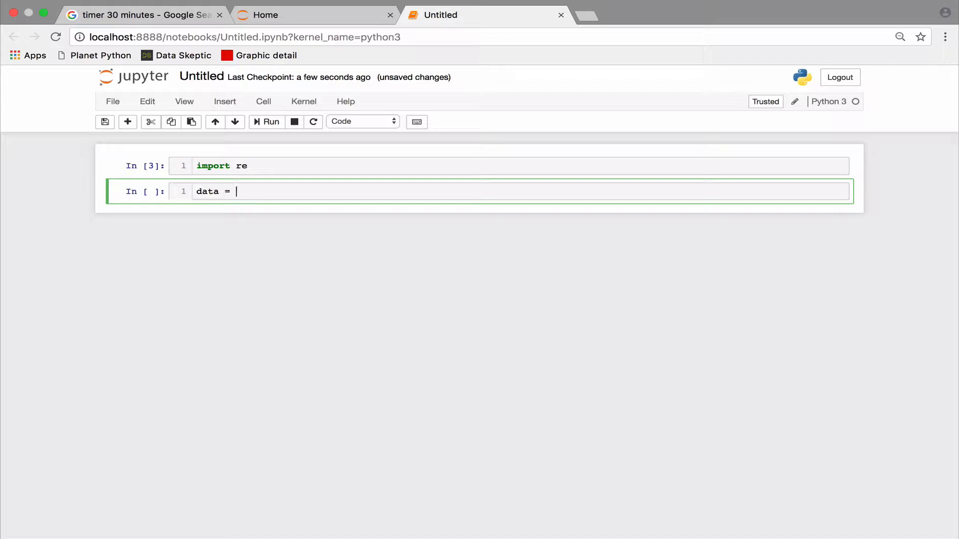
text('The rain in Spain ')
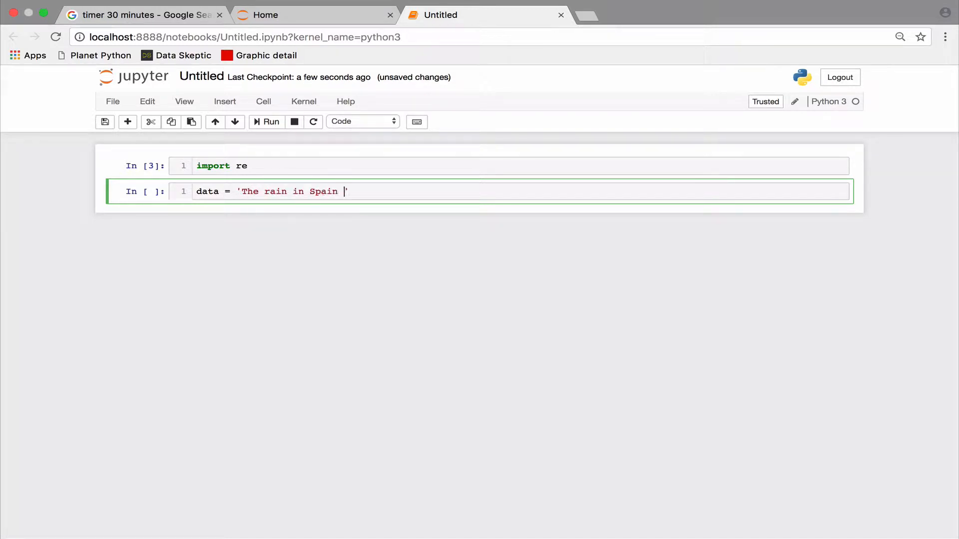
text(123 stays mainly)
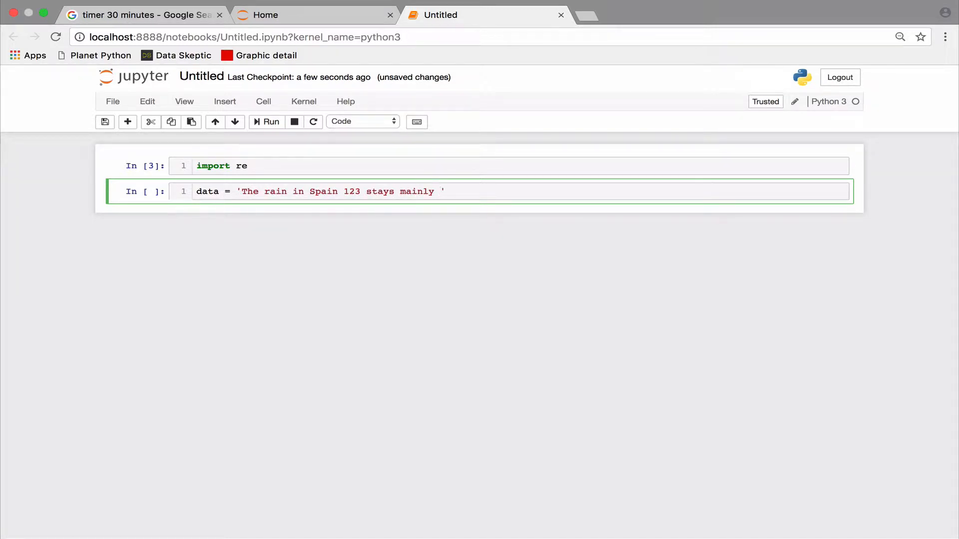
text(456')
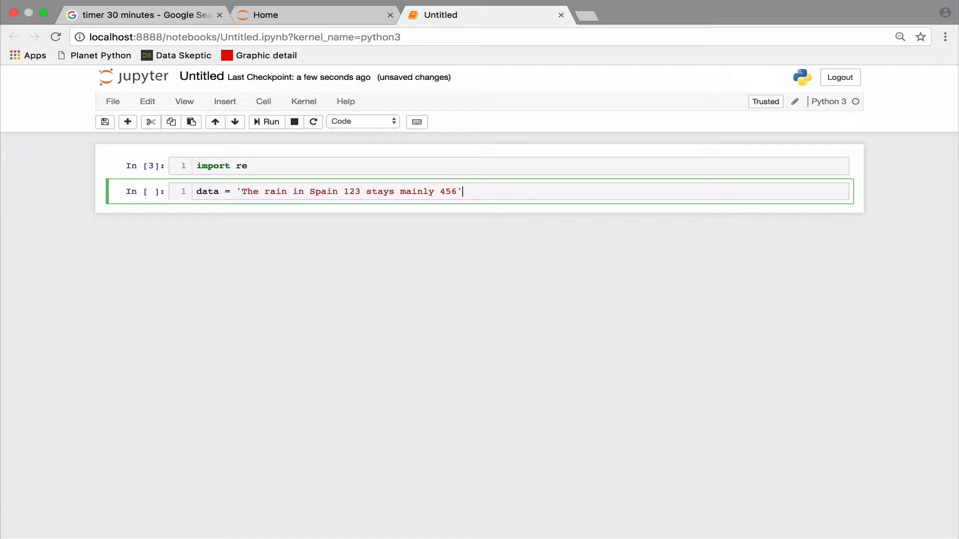
text(pattern1 = '[0123456789]')
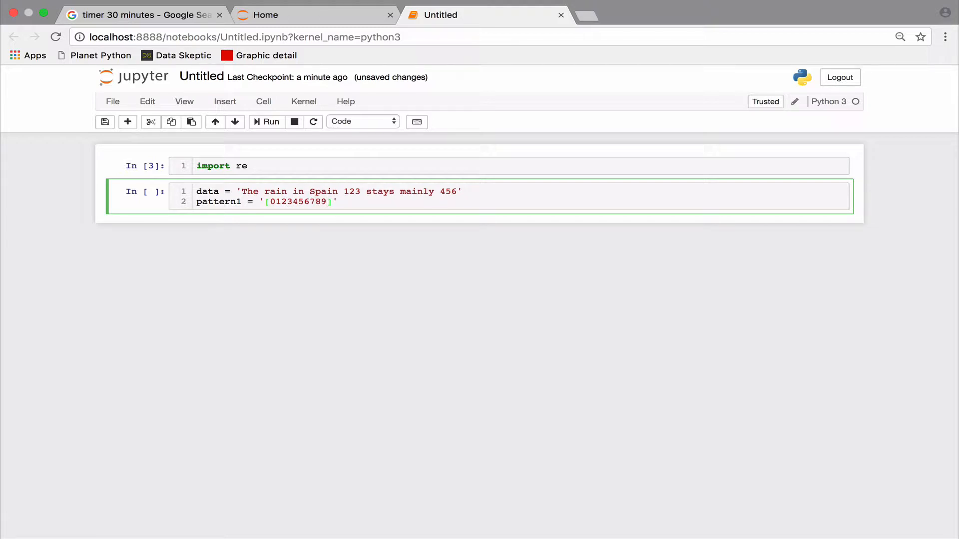
text(+)
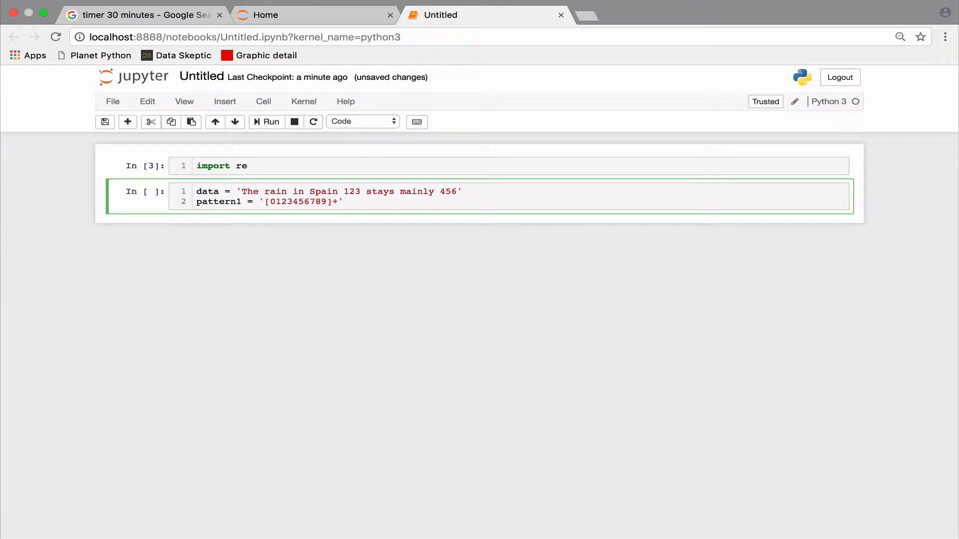
Add re.findall(pattern1, data) on a new line and run the cell.
key(Enter)
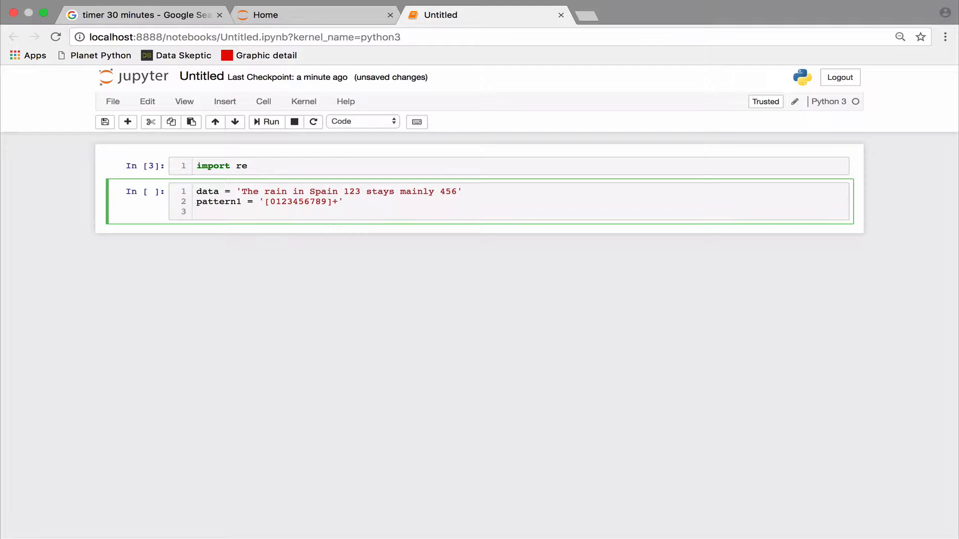
text(re.findall()
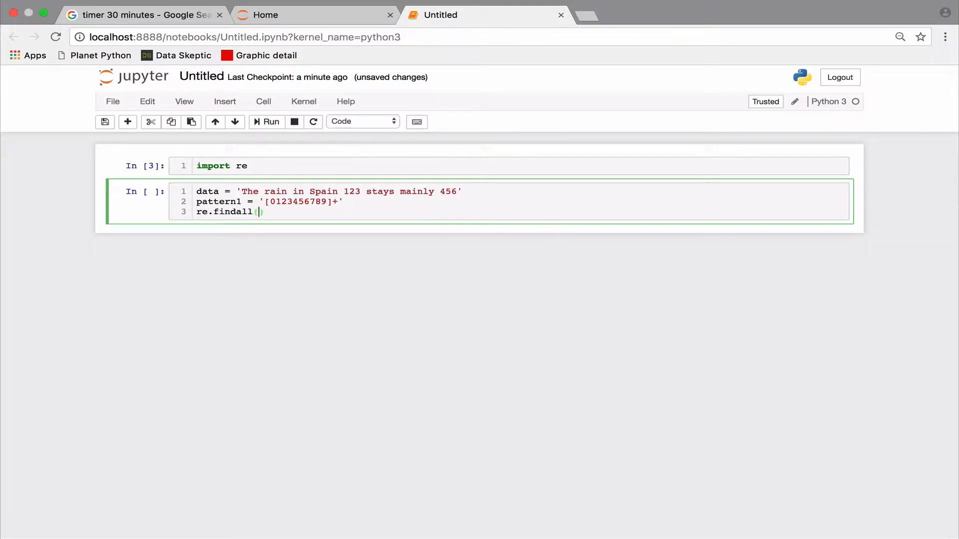
text((pattern1, data)
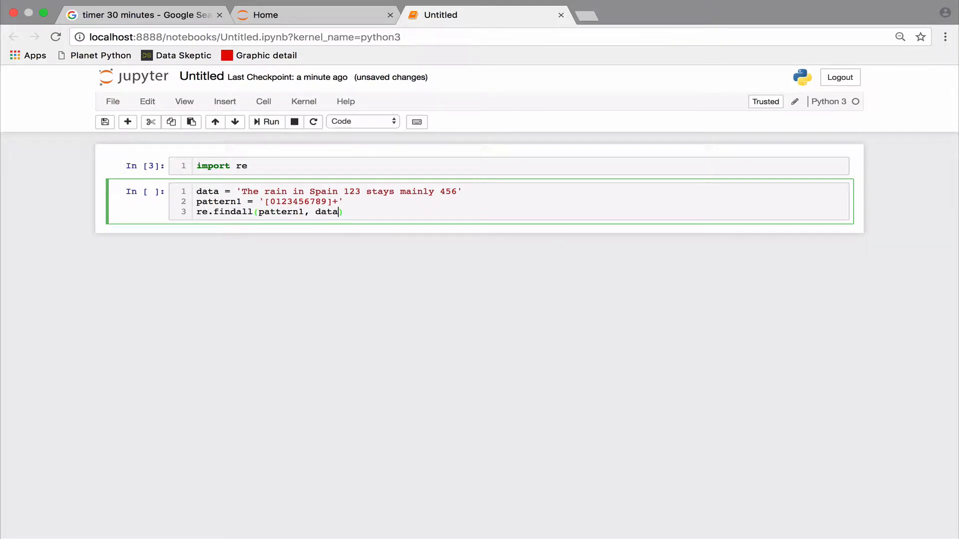
text())
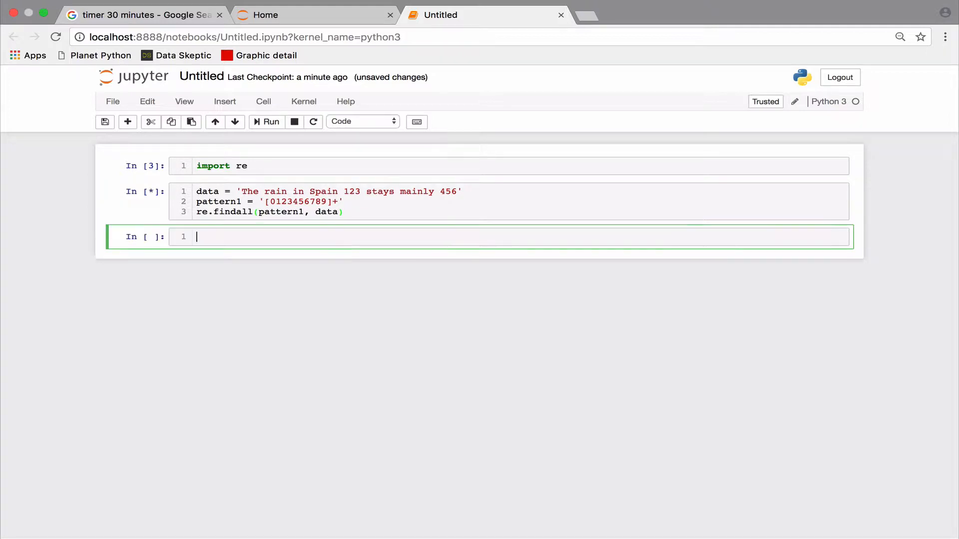
Add pattern2 = '[0-9]+' to the digit-matching cell and rerun findall with it.
click(266, 121)
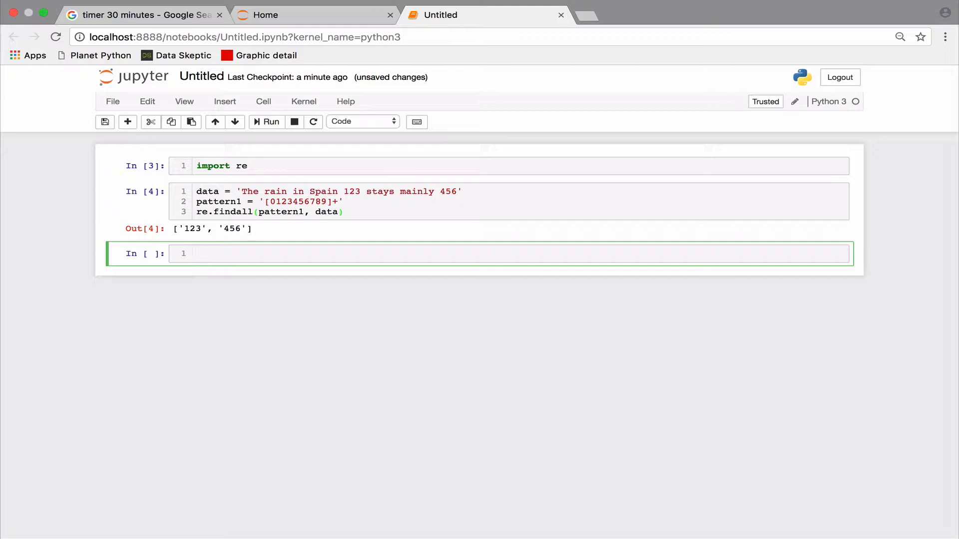
mouse_move(764, 159)
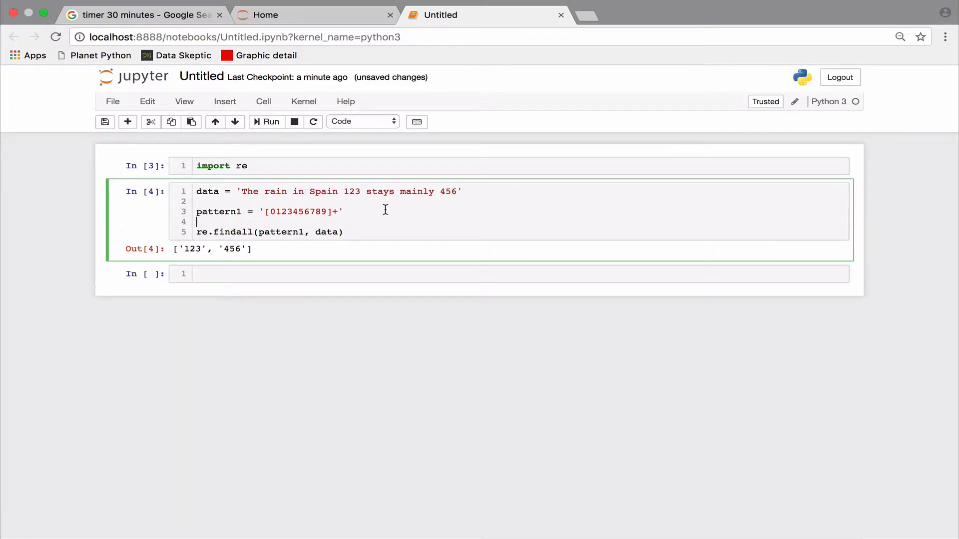
text(pattern2 = '[0-9]+)
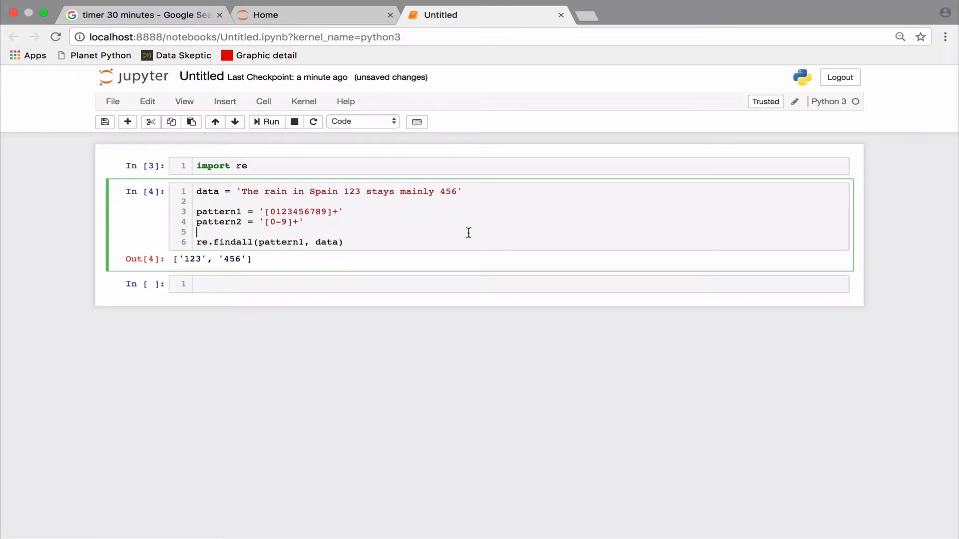
mouse_move(506, 237)
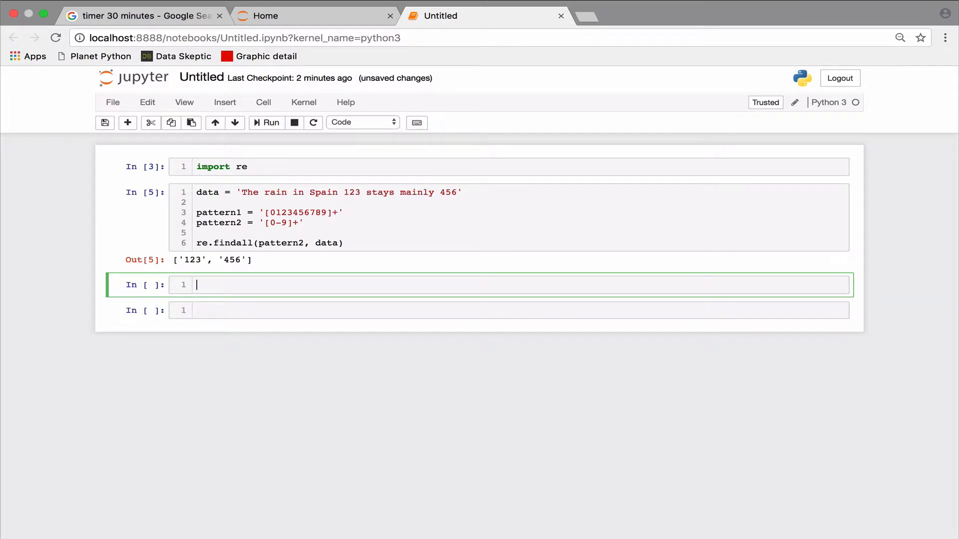
mouse_move(390, 231)
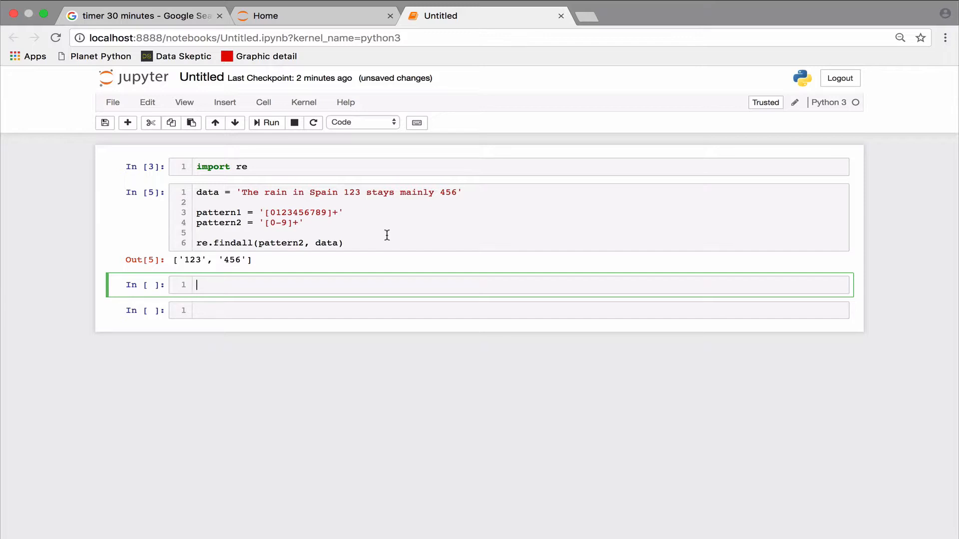
Add pattern3 = '\d+' and run re.findall with it, returning ['123', '456'].
text(patttern3 = '\d+)
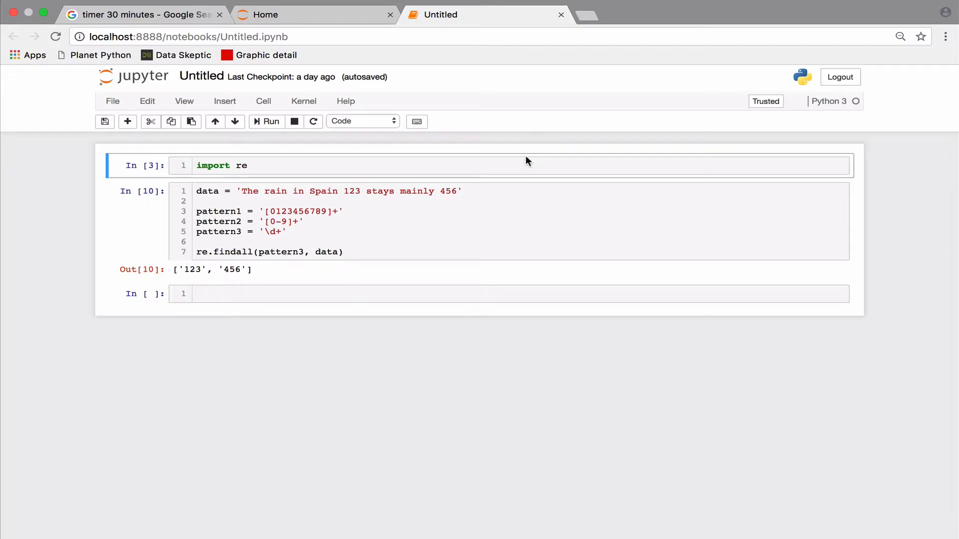
mouse_move(347, 19)
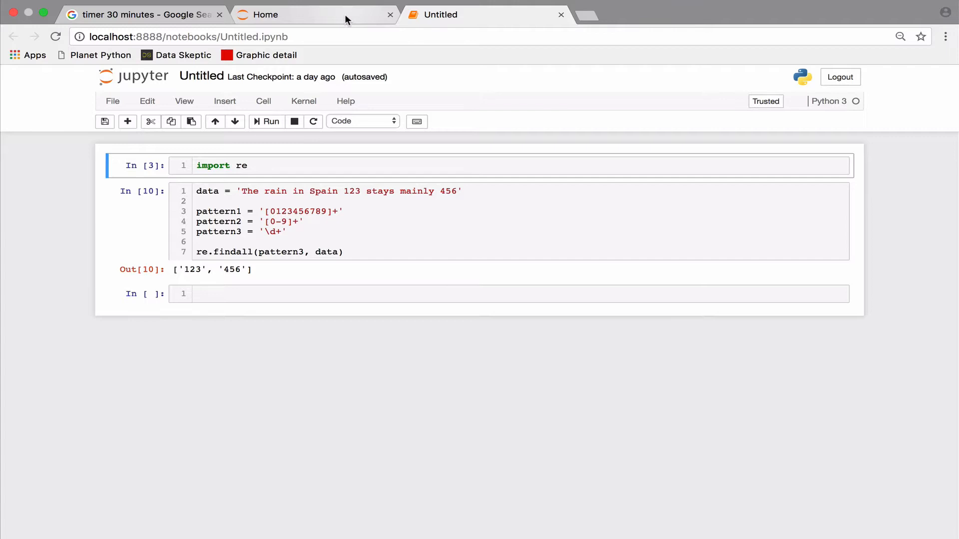
View myText.txt's names, numbers and emails, then return to the Untitled notebook.
click(265, 14)
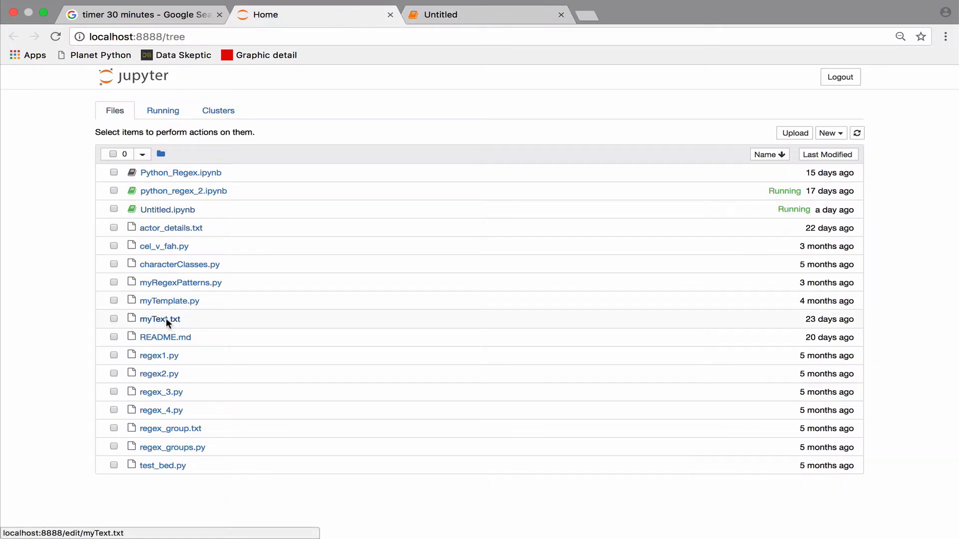
click(160, 320)
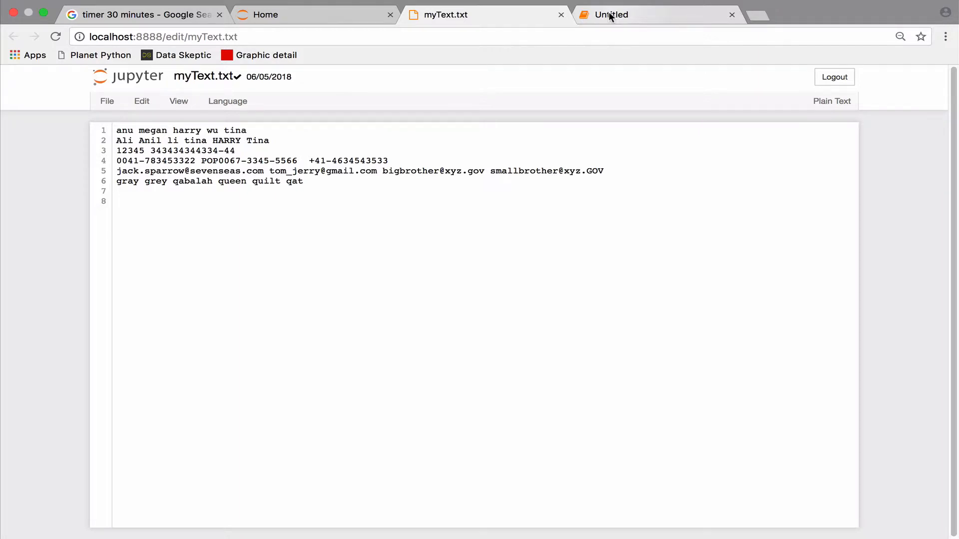
click(611, 15)
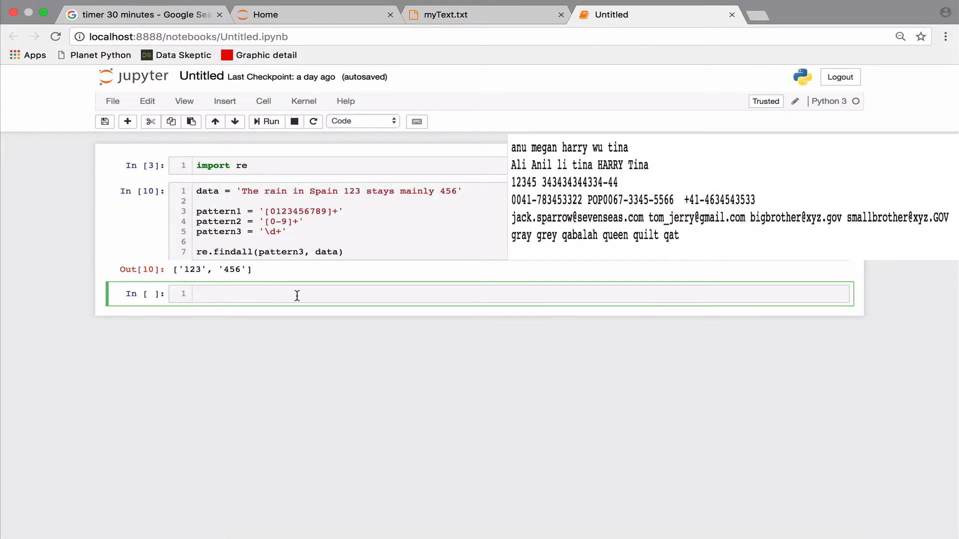
Read myText.txt into data with a with open(file_name) block.
text(file_name = 'myText.t)
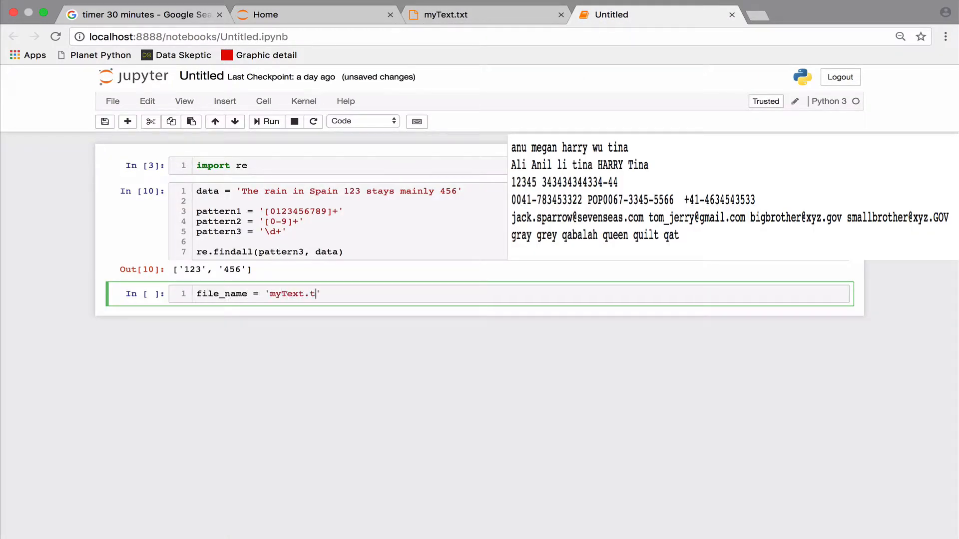
text(xt')
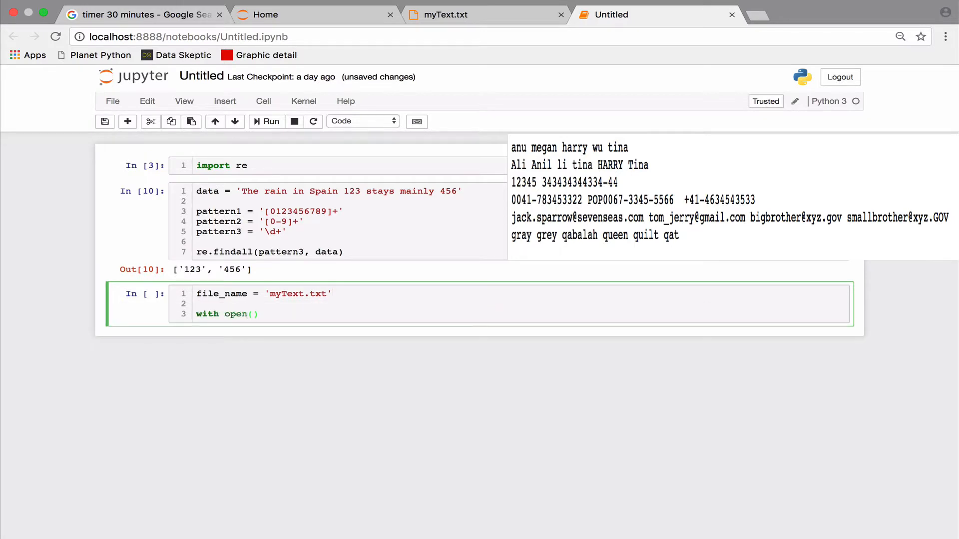
text(file_name)
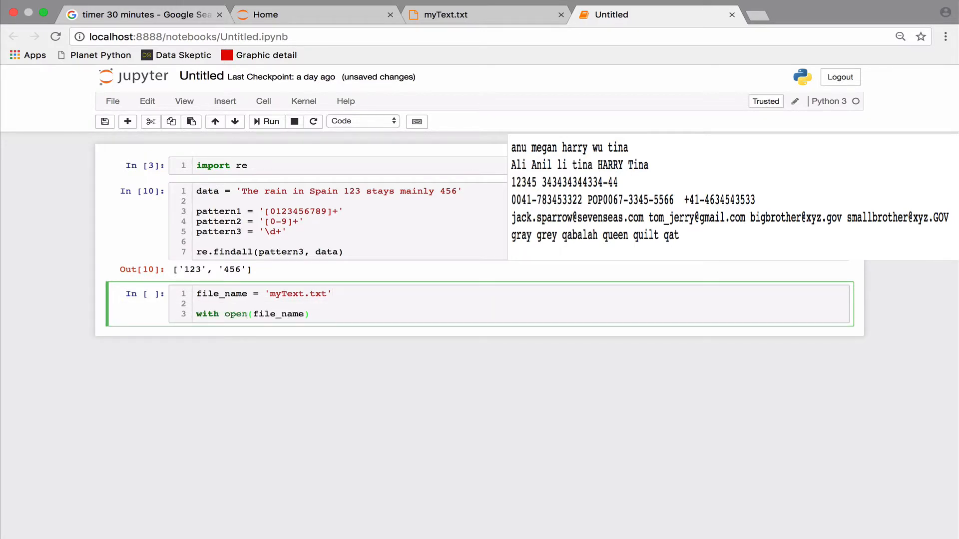
text(as open_file:)
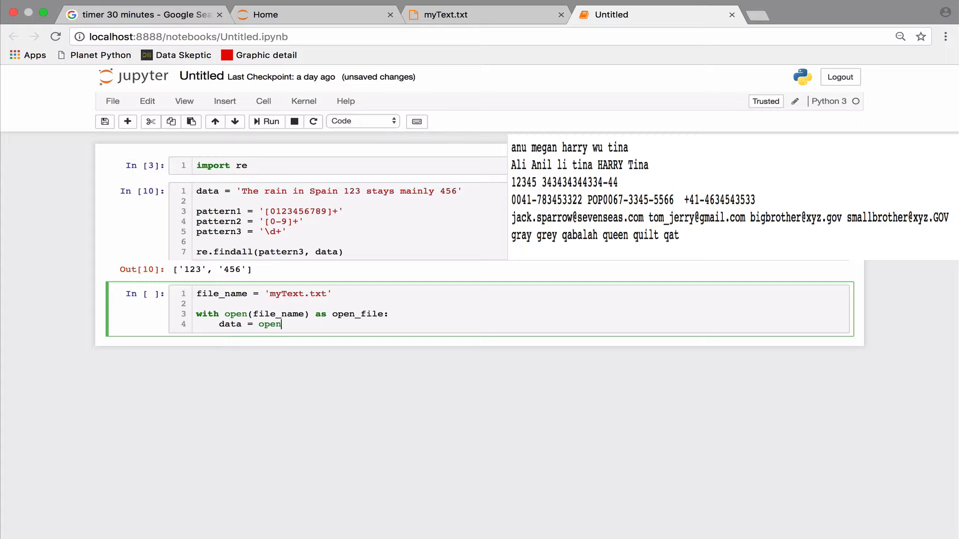
text(_file.read())
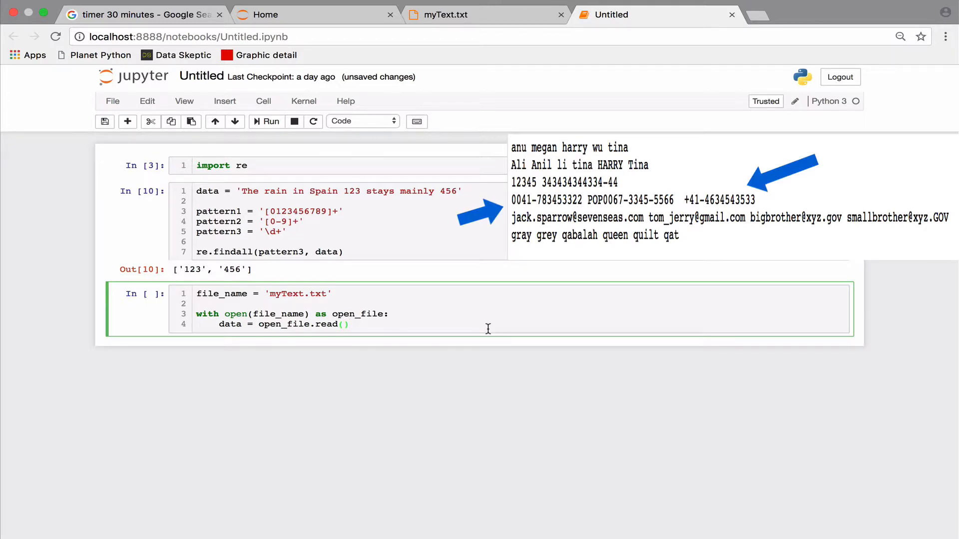
click(350, 325)
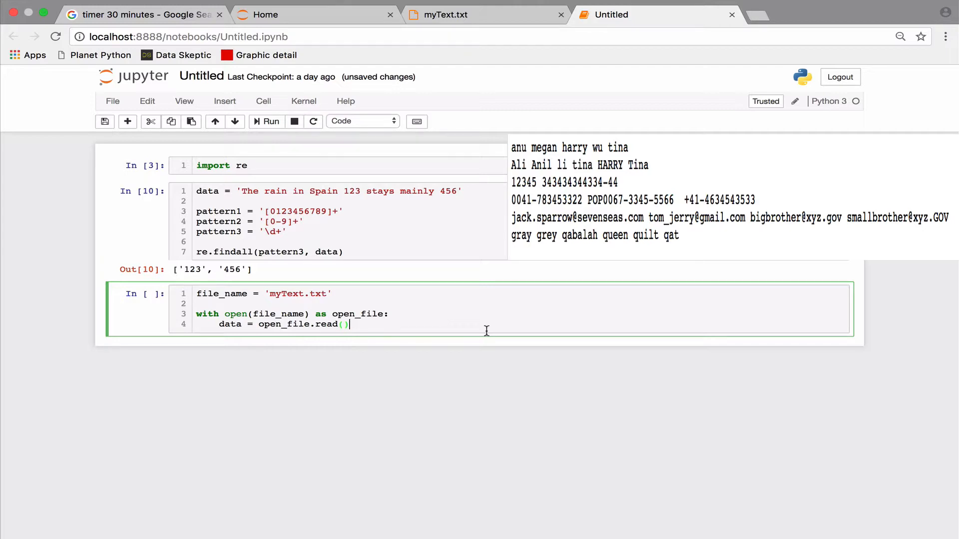
Define pattern_ph1 = '\d+\s*-\s*\d+', call re.findall with it, and run the cell.
text(pattern)
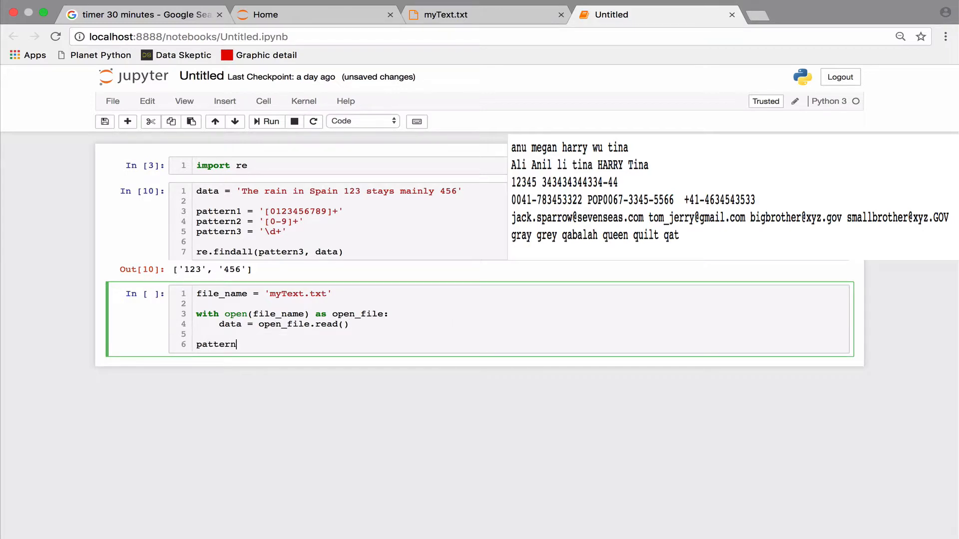
text(_ph1 =)
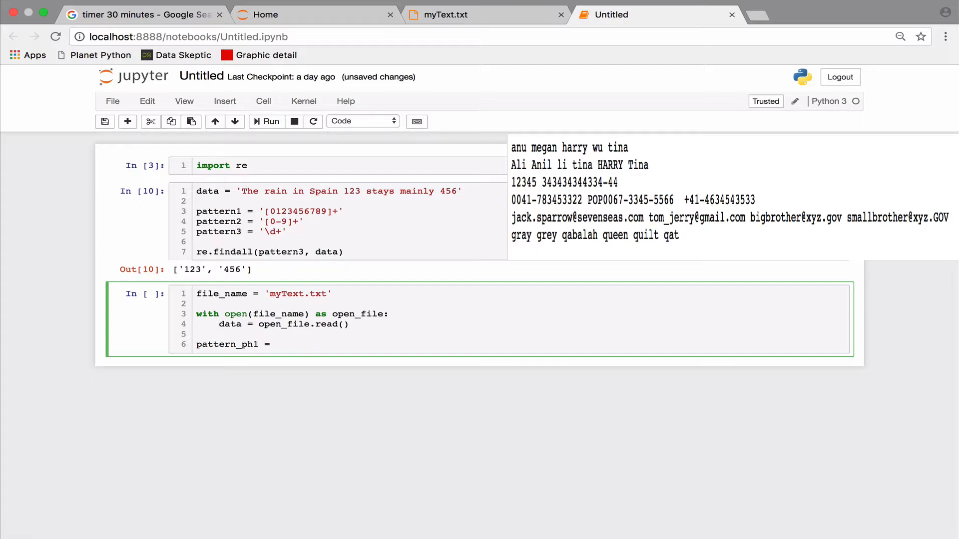
text('\d+')
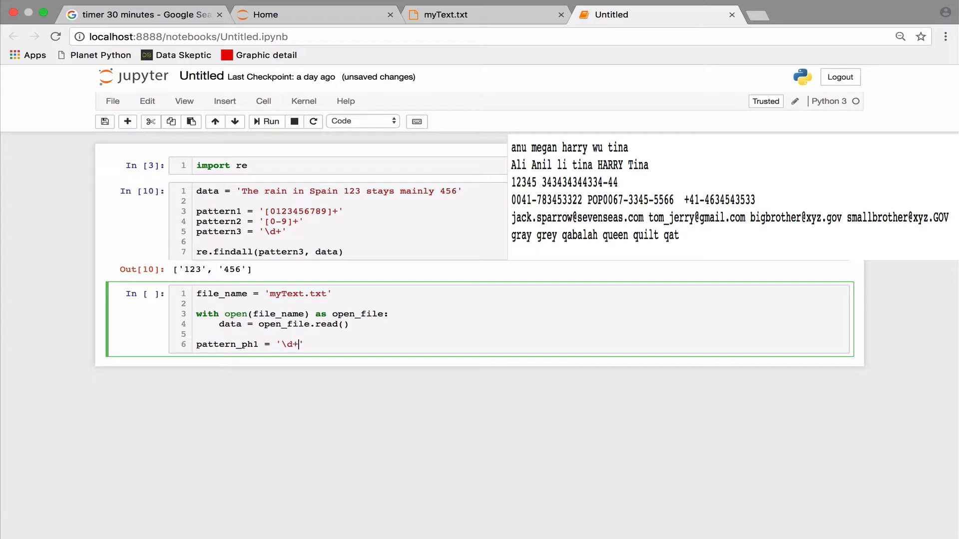
text(\s*)
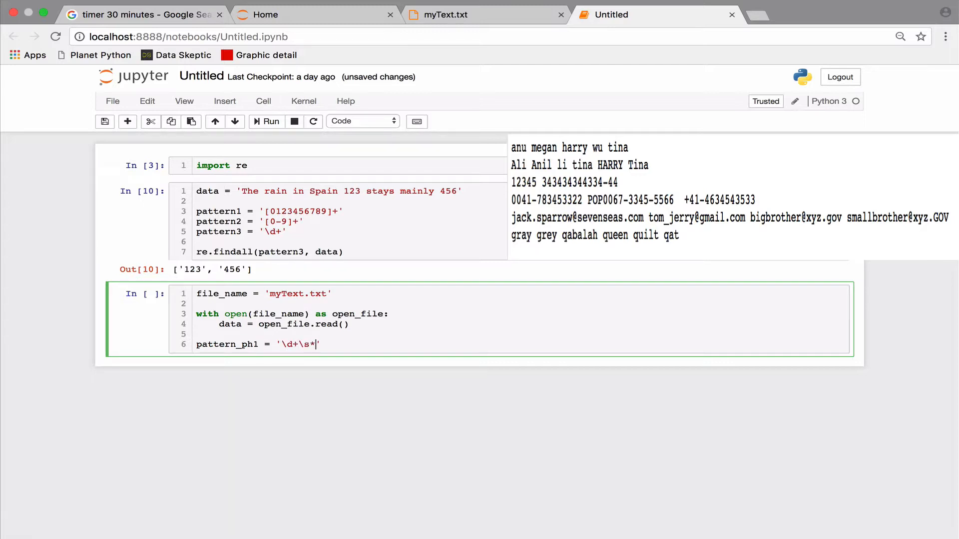
text(-\s*\d)
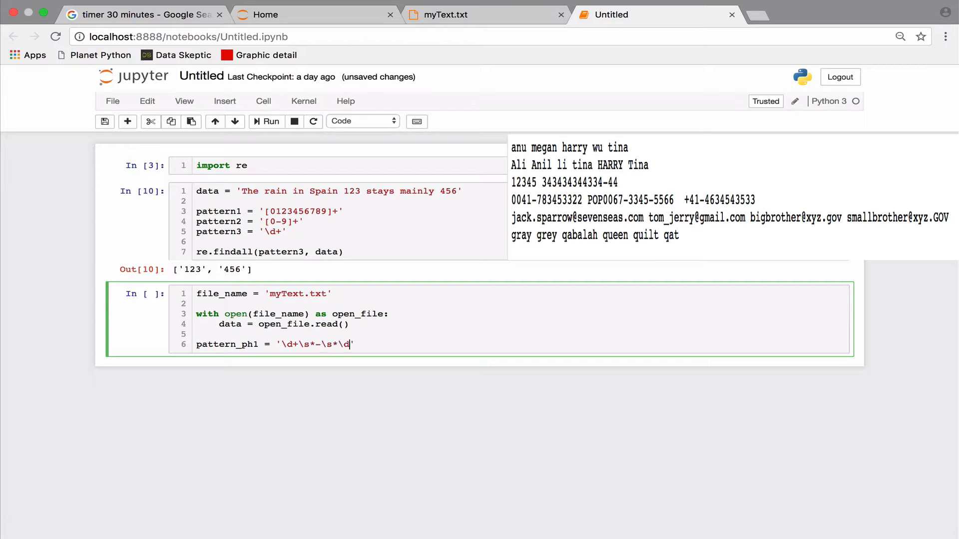
text(+')
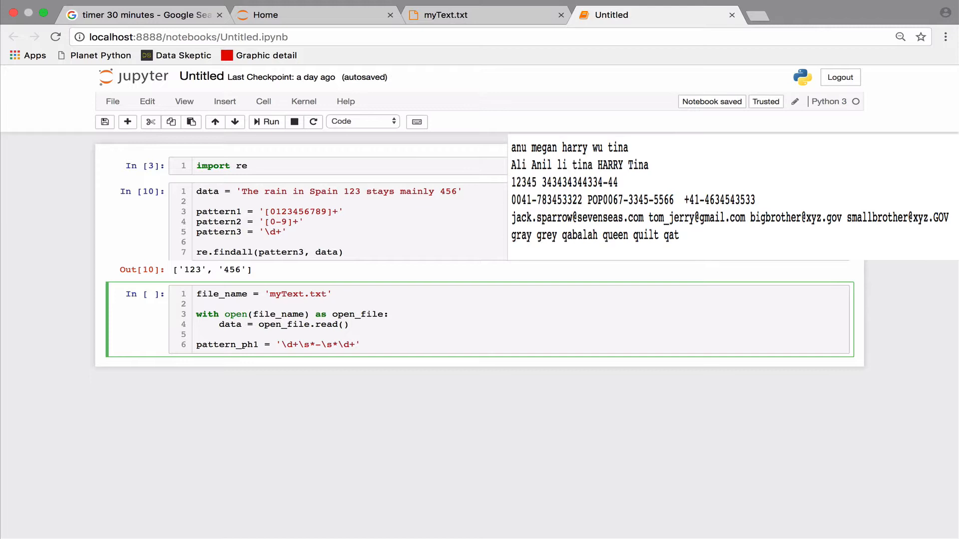
text(re.findall()
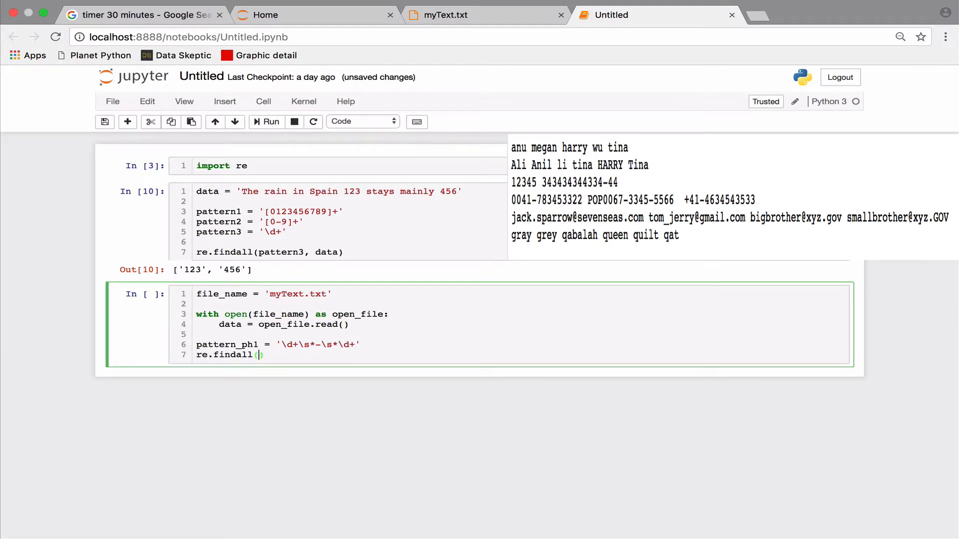
text(pattern_ph1, data)
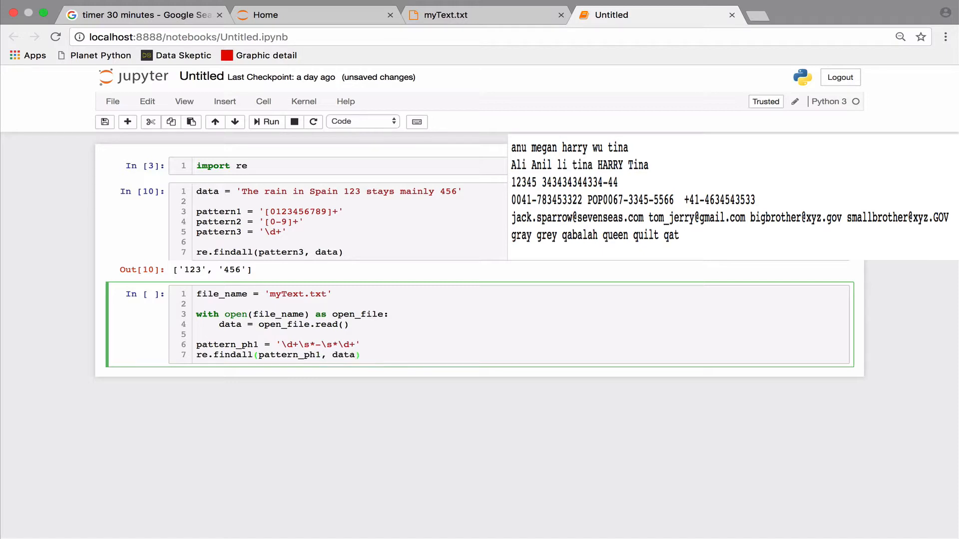
click(266, 121)
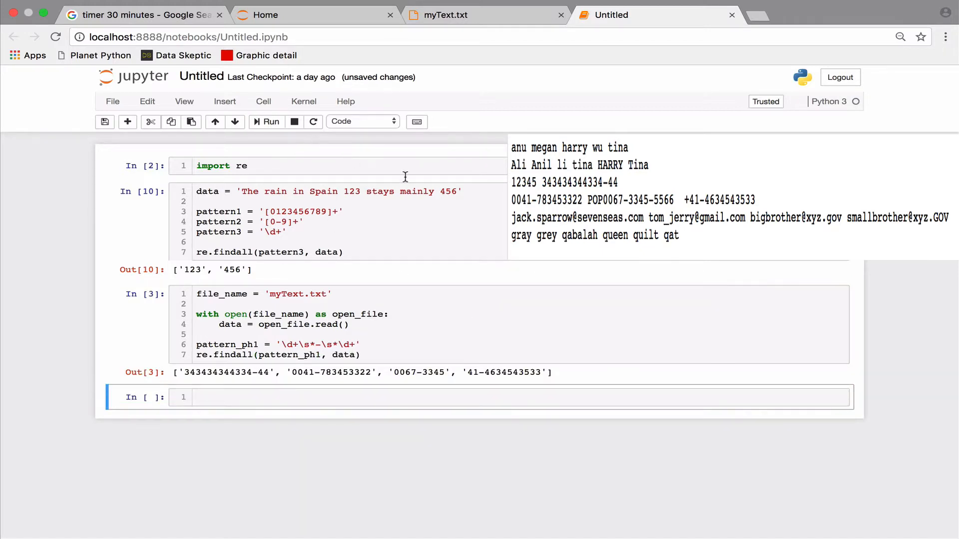
mouse_move(808, 302)
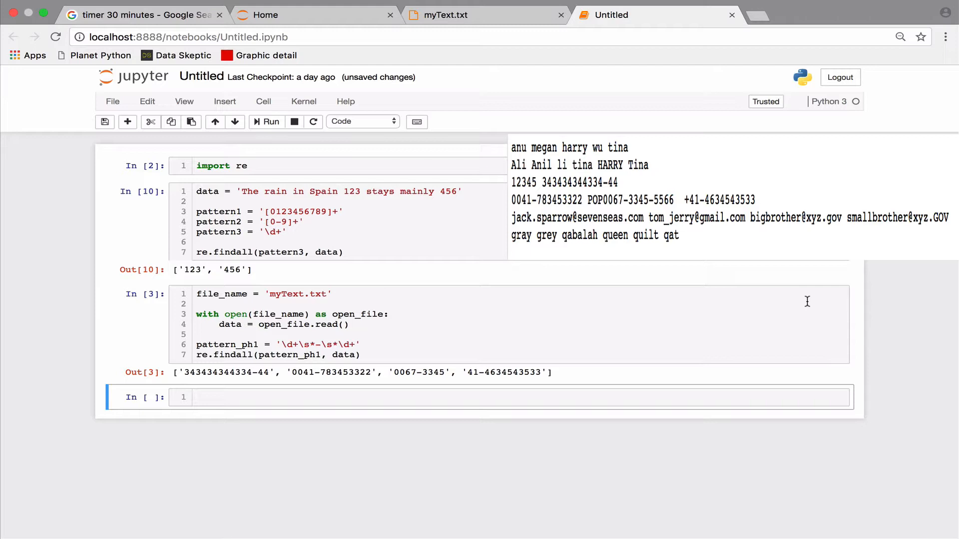
mouse_move(439, 341)
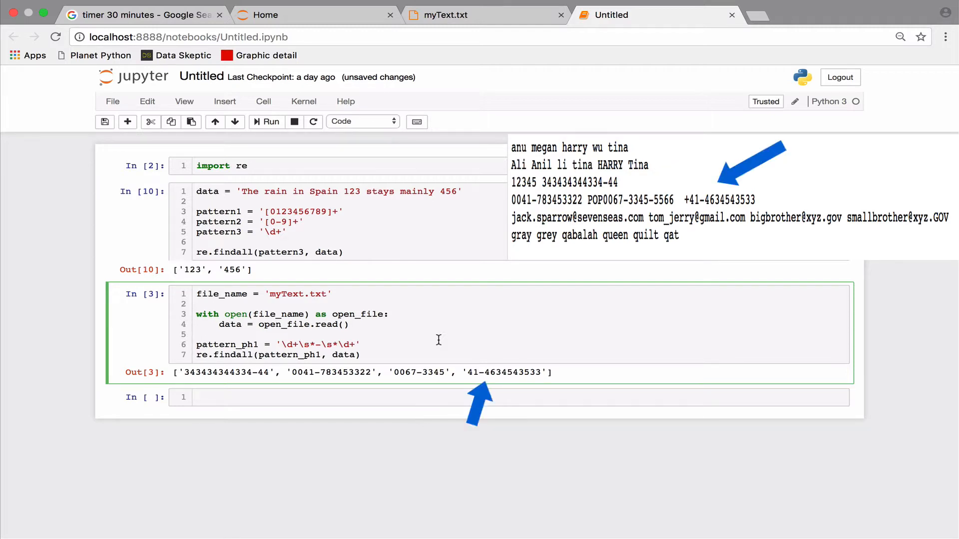
Define pattern_ph2 = '\+?\d{2,4}\s*-\s*\d+' and pass it to re.findall.
text(pattern_ph2 = ')
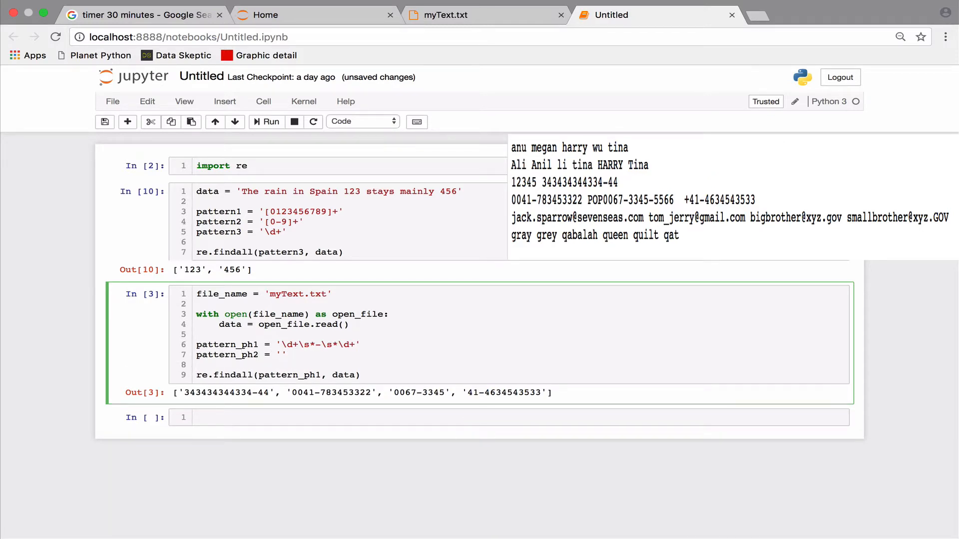
text(\+?\d{2,4}\s*)
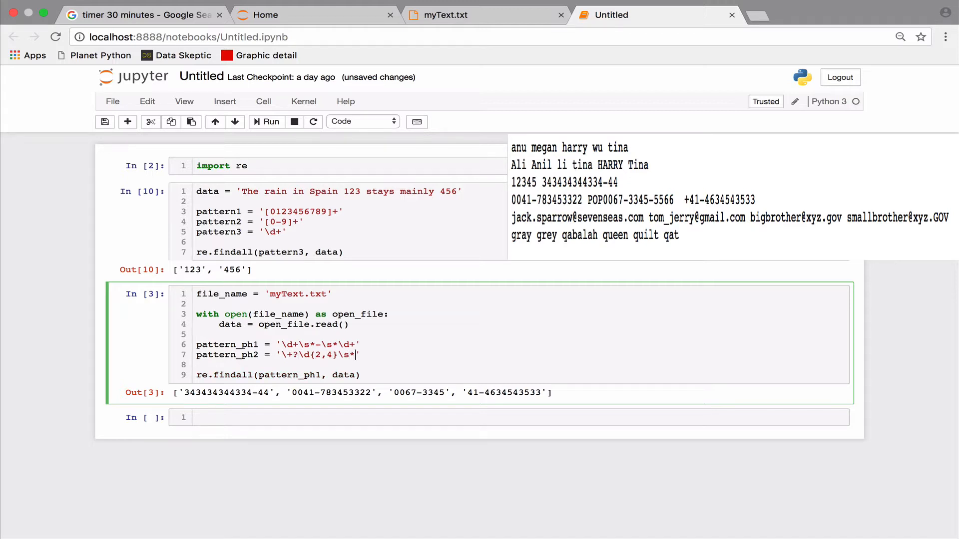
text(-\s*)
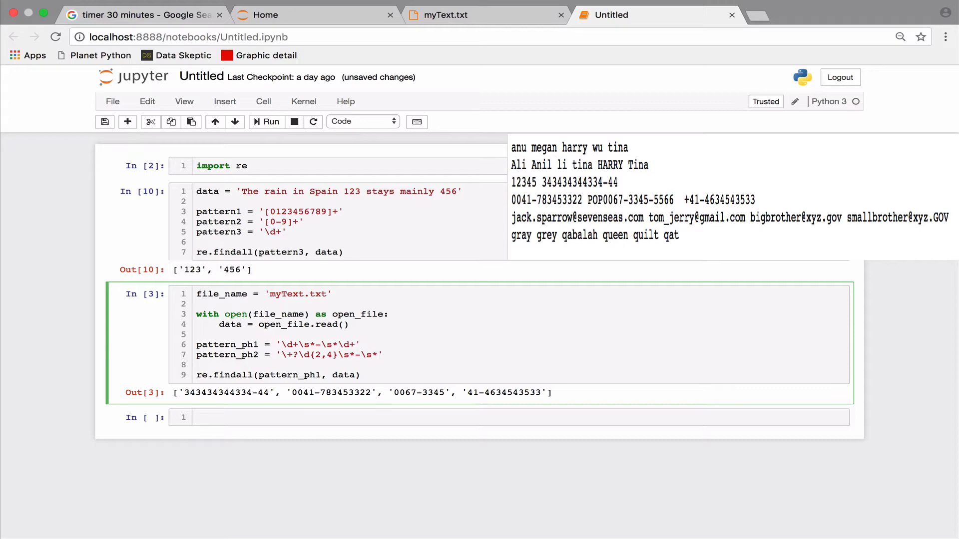
text(\d+)
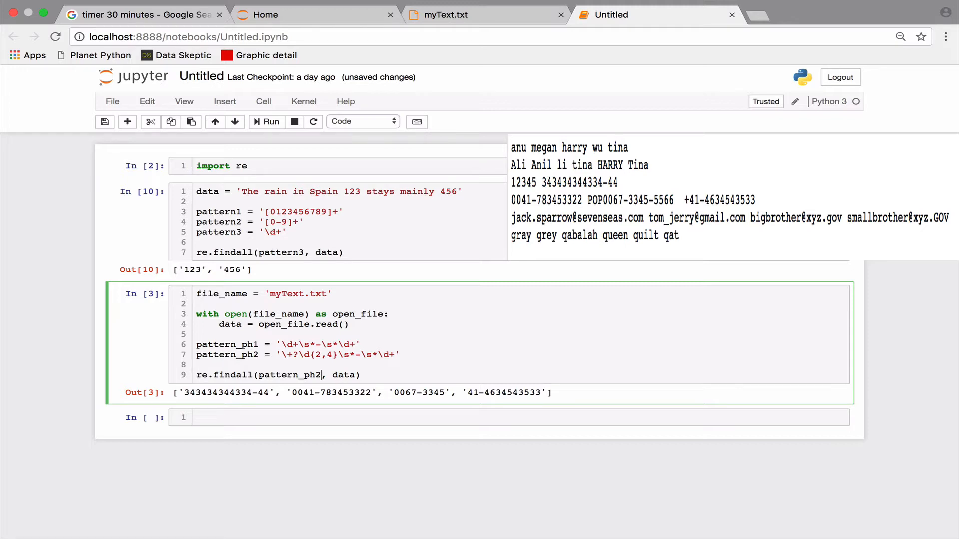
mouse_move(266, 122)
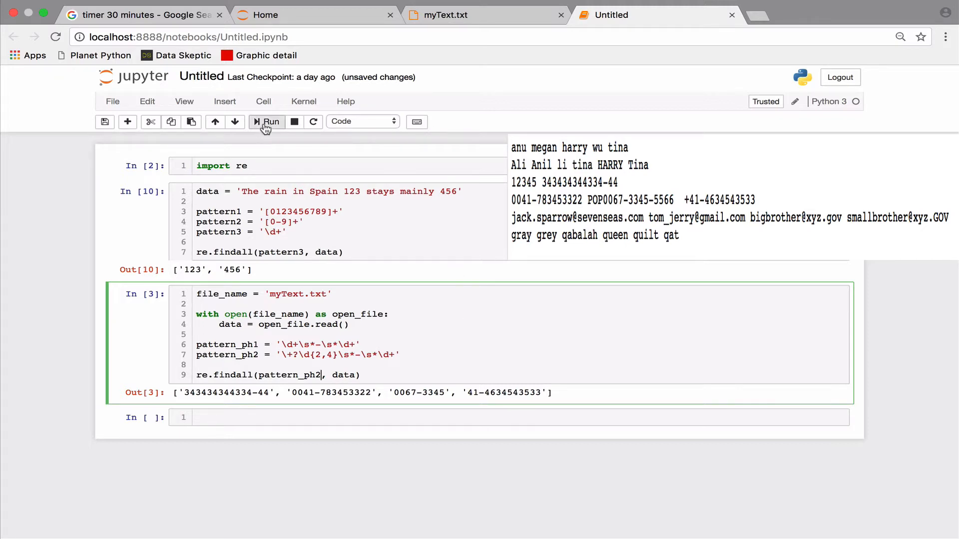
Rerun the cell with pattern_ph2, then start a pattern_ph3 line.
click(266, 121)
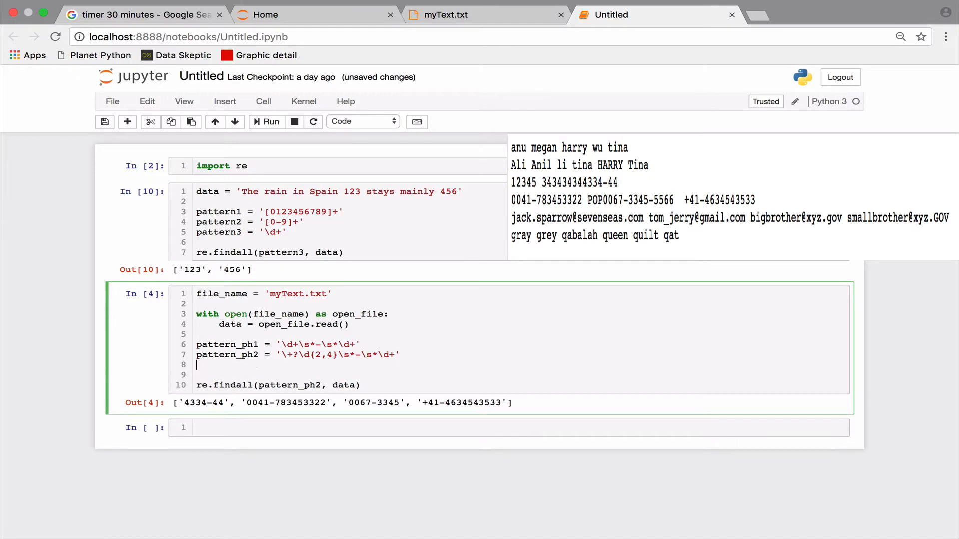
text(pattern_ph3)
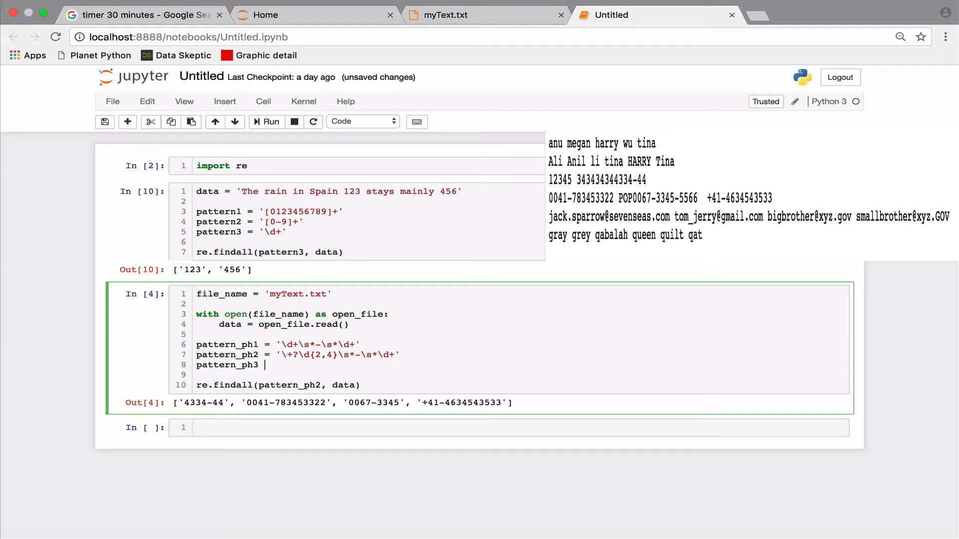
Set pattern_ph3 = '(?<![-\w])\+?\d{2,4}\s*-\s*\d+' and run findall with it.
text(= '()
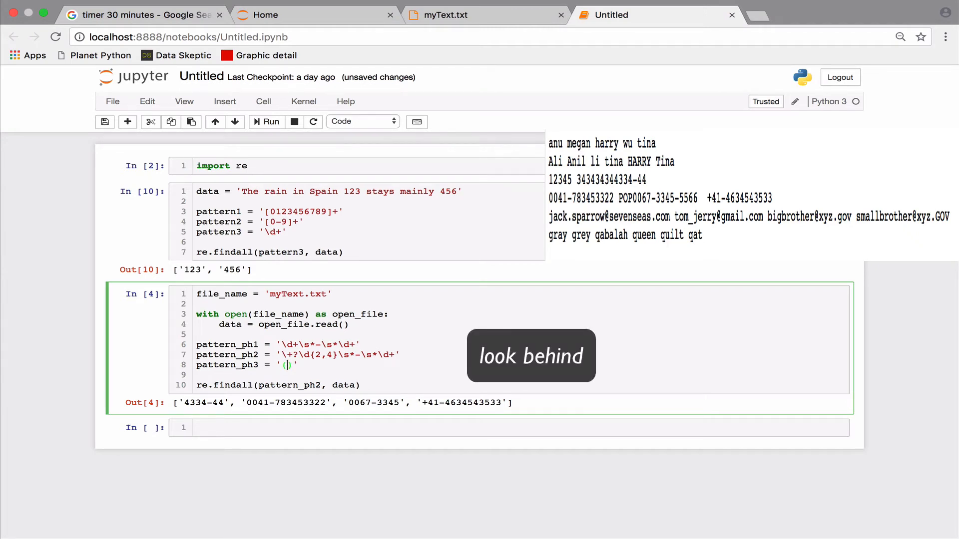
text(?<)
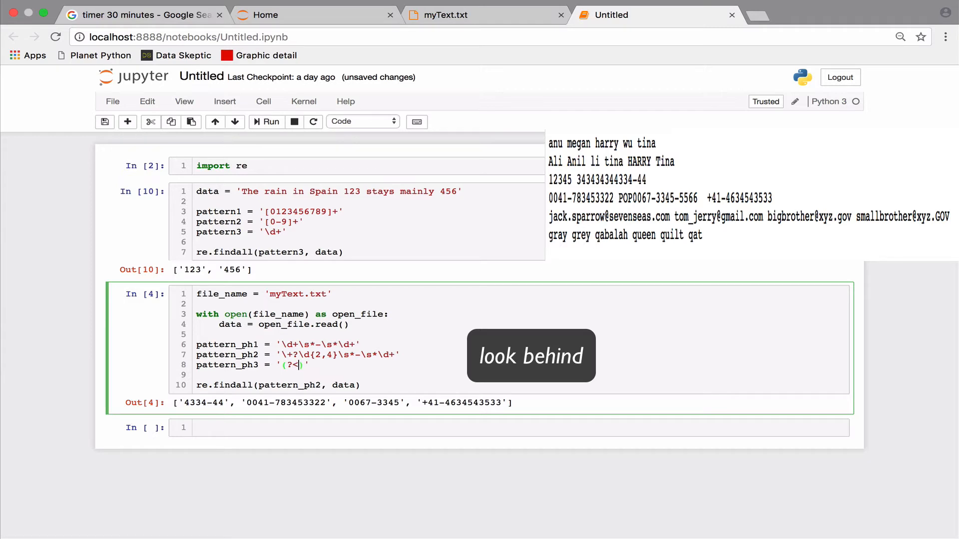
text(!))
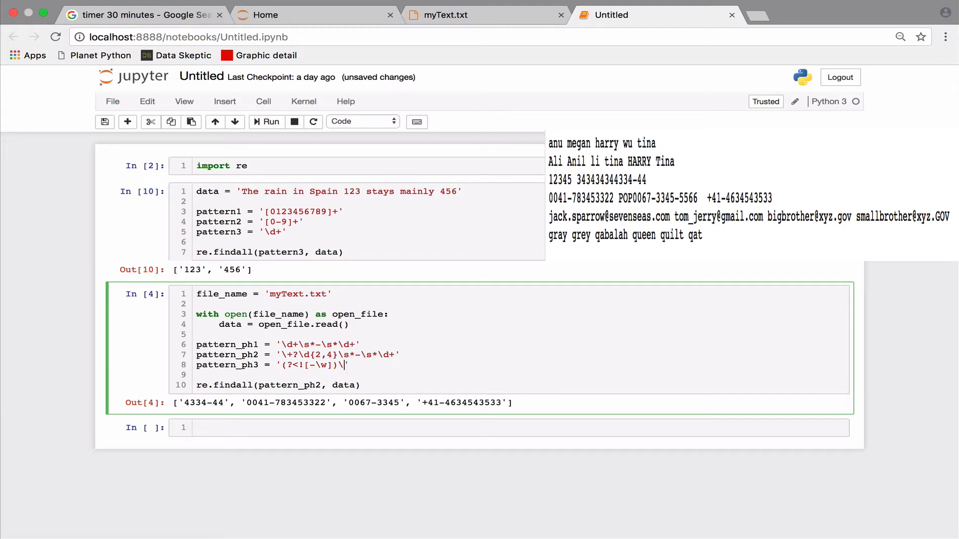
text(+)
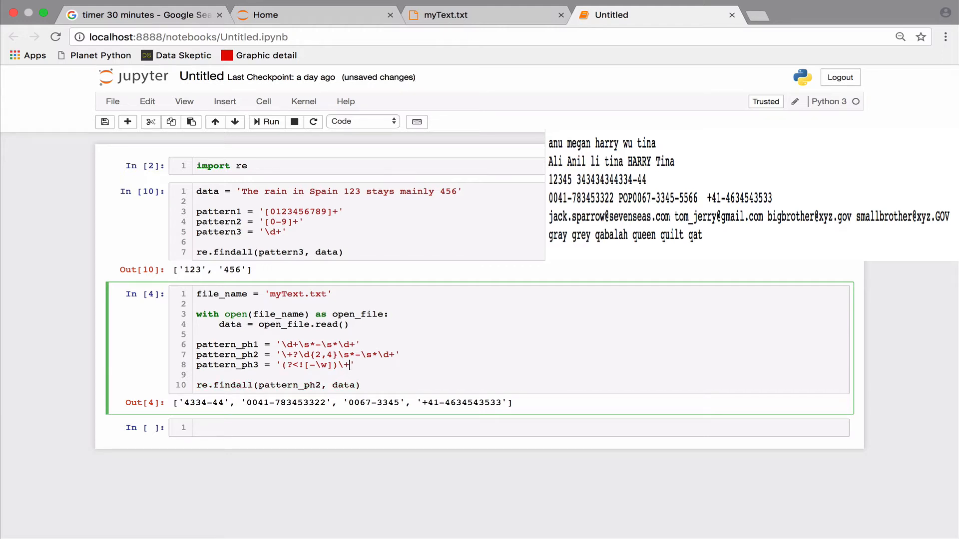
text(?)
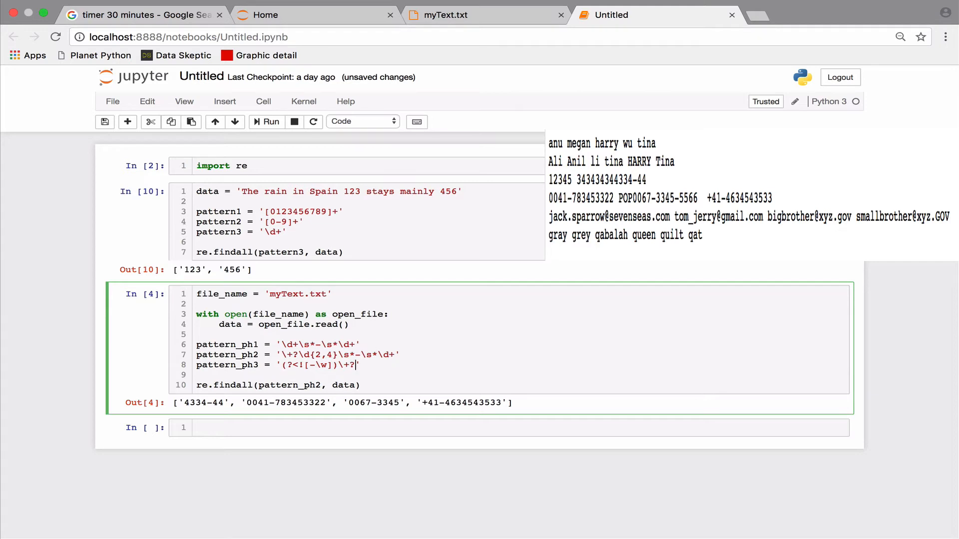
text(\d)
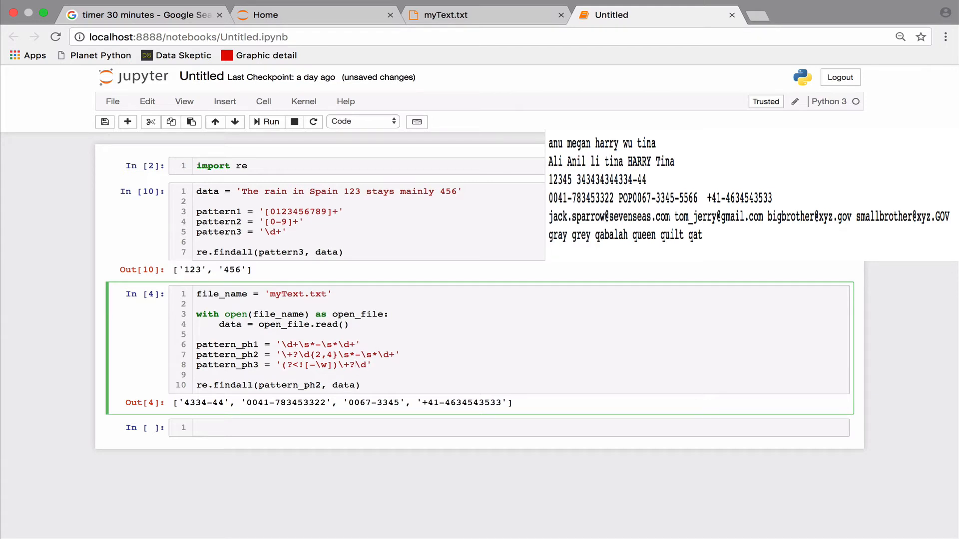
text({2,4})
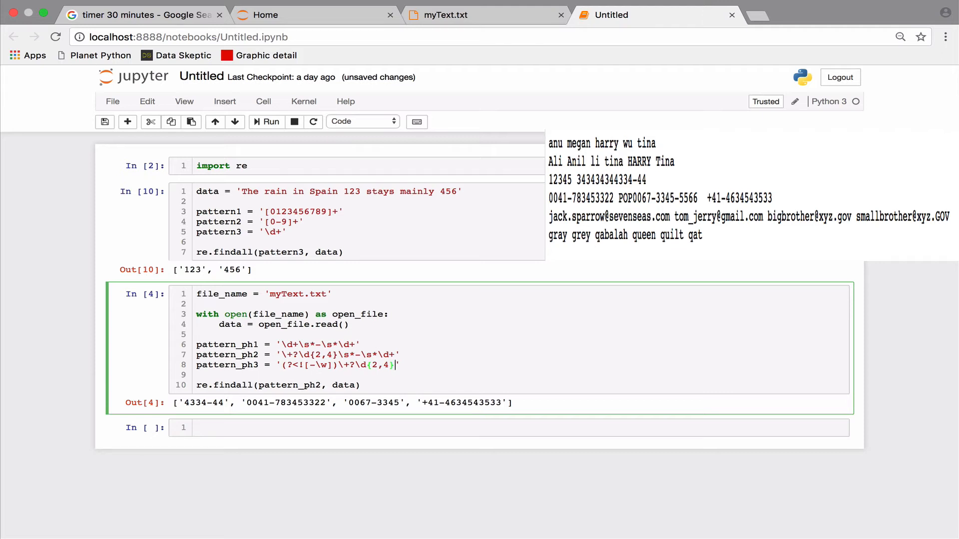
text(\s*-\s*)
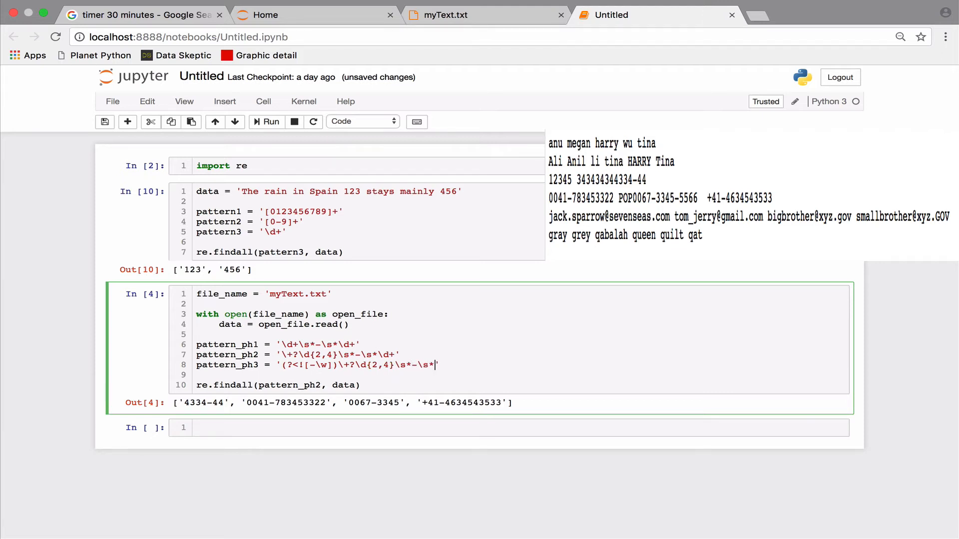
text(\d+)
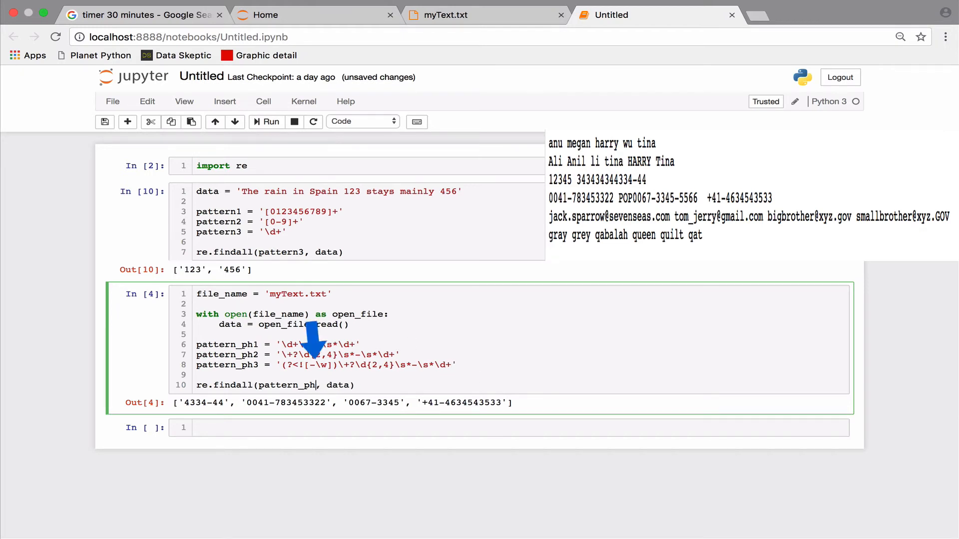
click(265, 114)
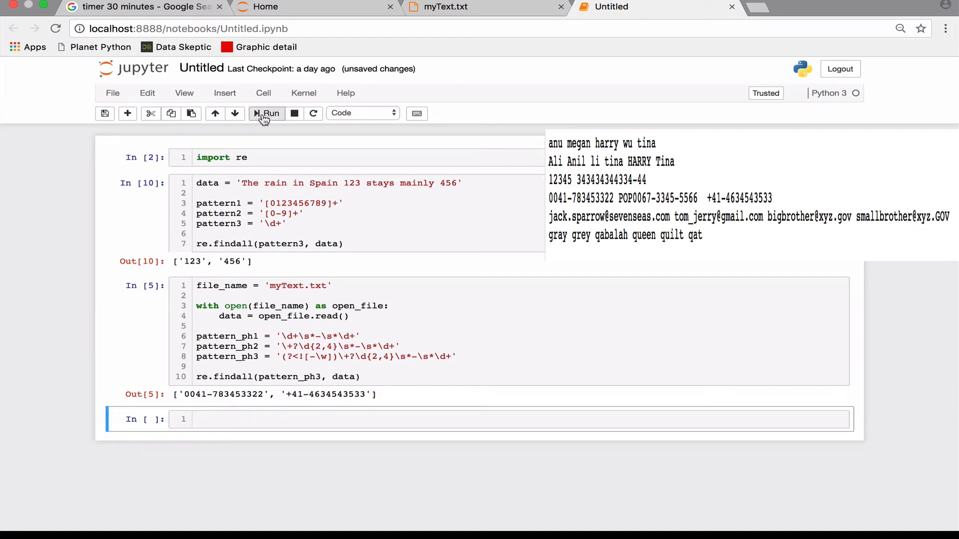